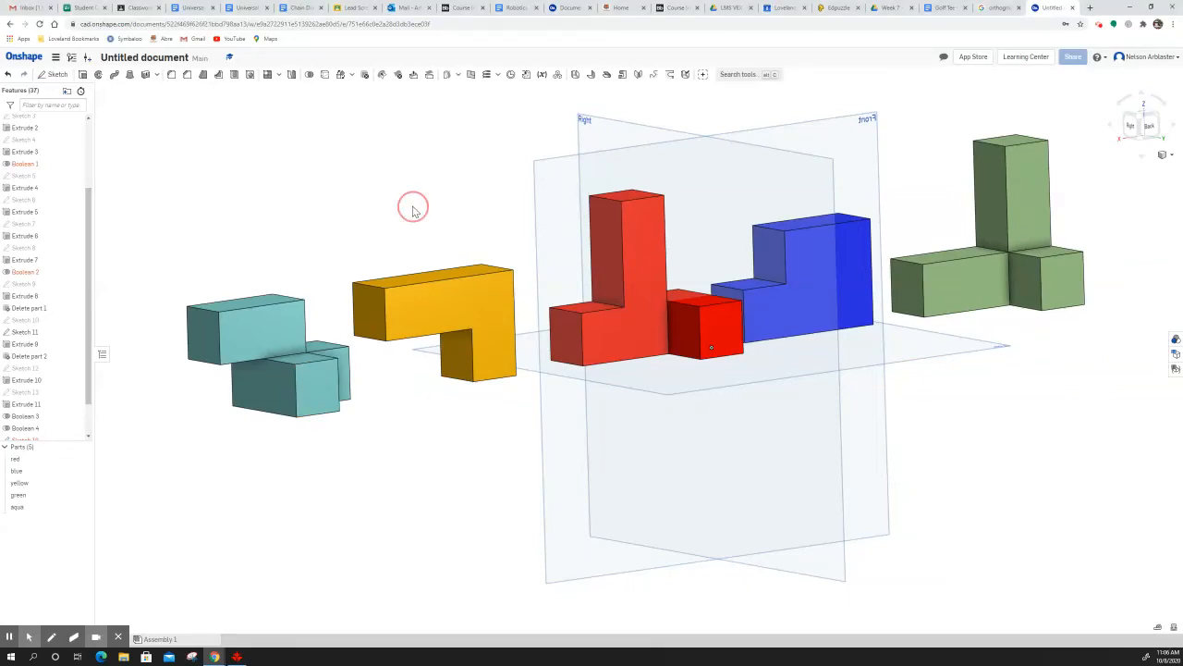
Start an Add extrusion of the square sketch merging into the yellow part.
drag(413, 205, 429, 314)
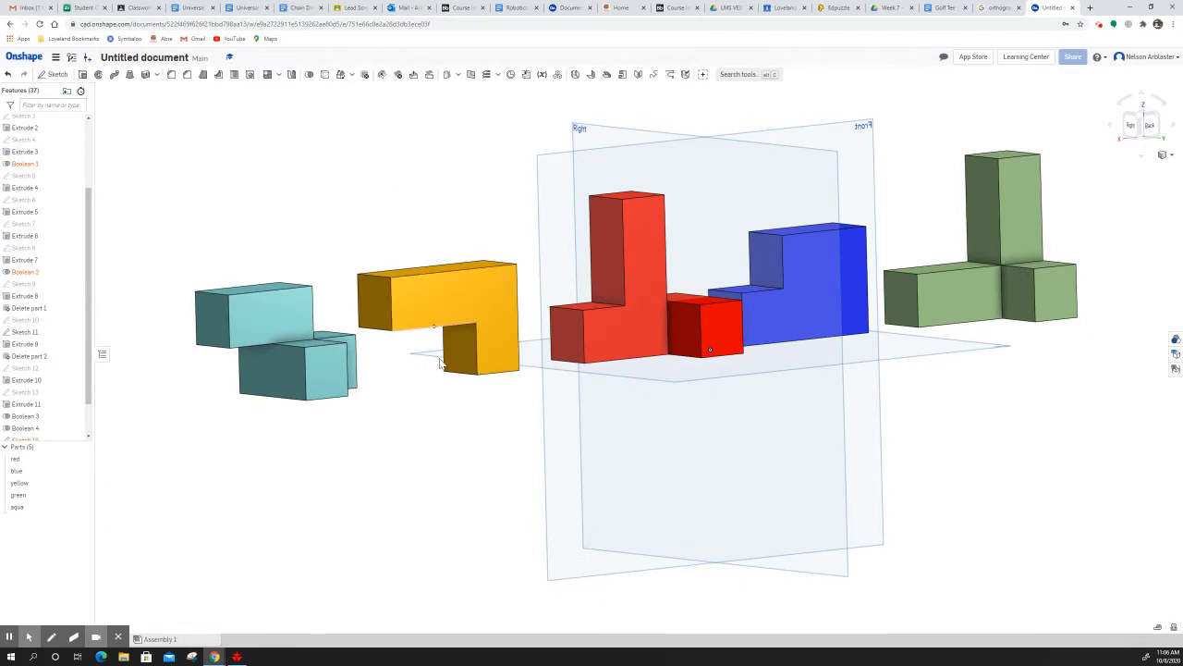
mouse_move(404, 229)
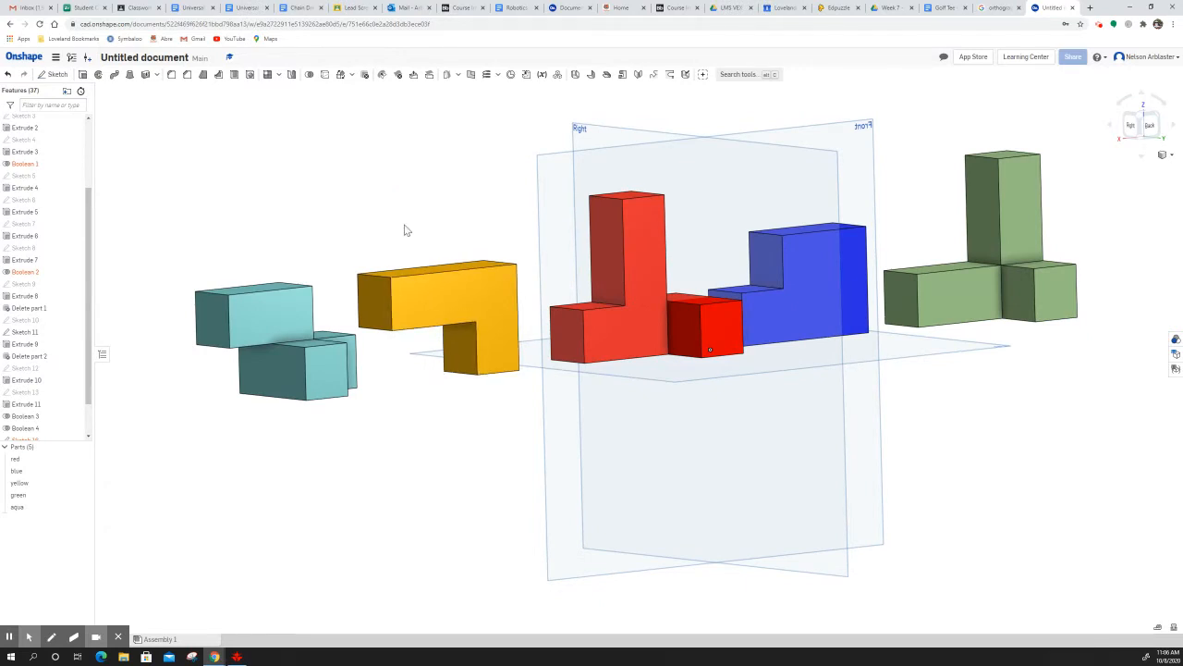
mouse_move(374, 227)
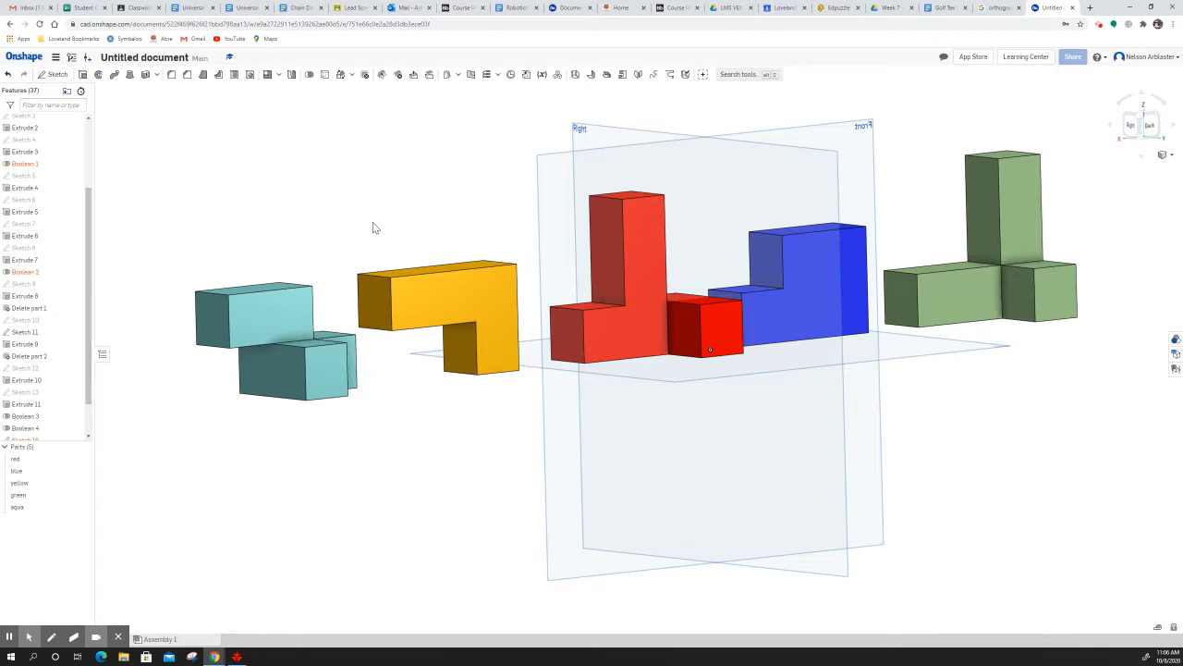
mouse_move(351, 220)
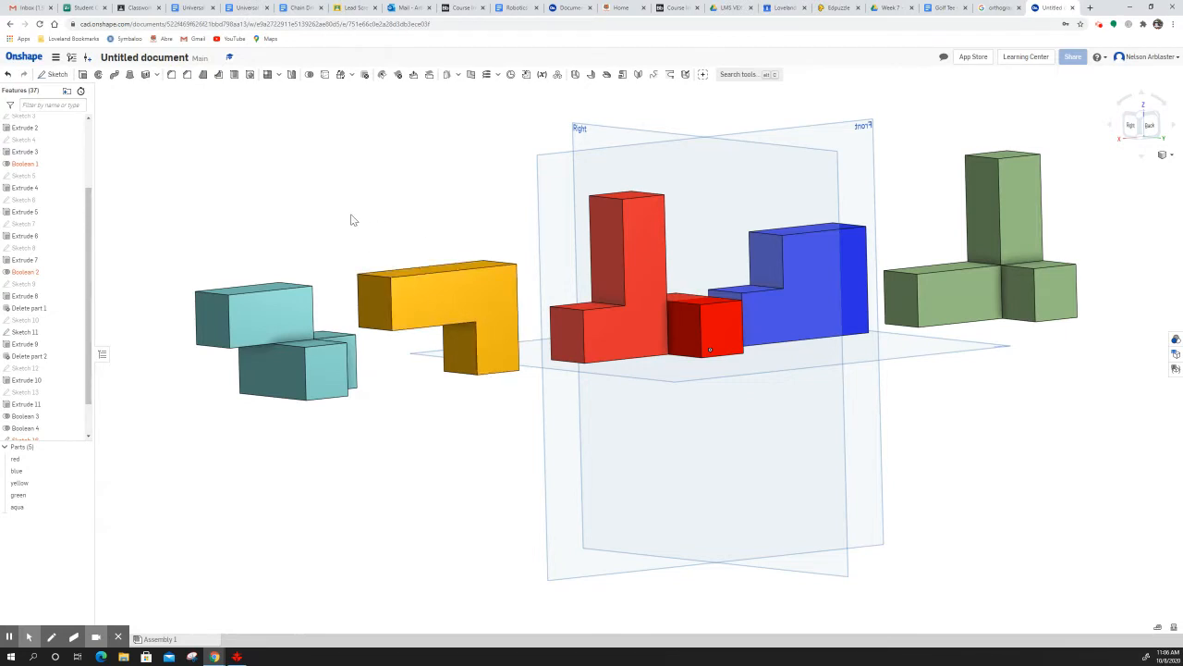
mouse_move(142, 103)
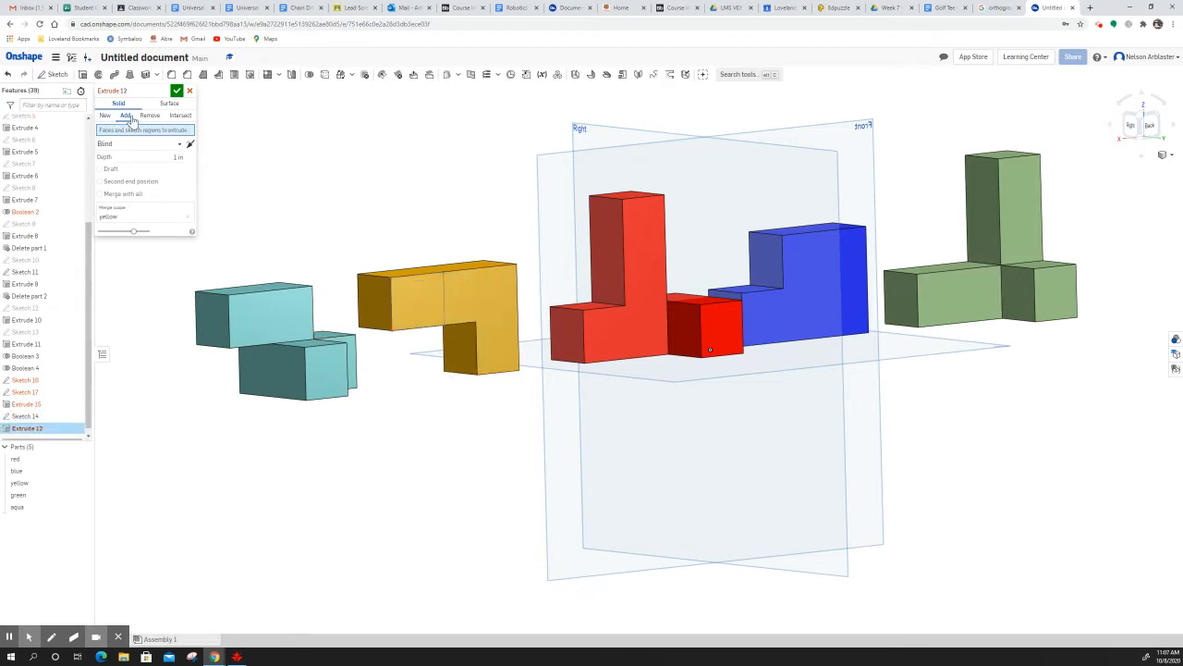
click(177, 90)
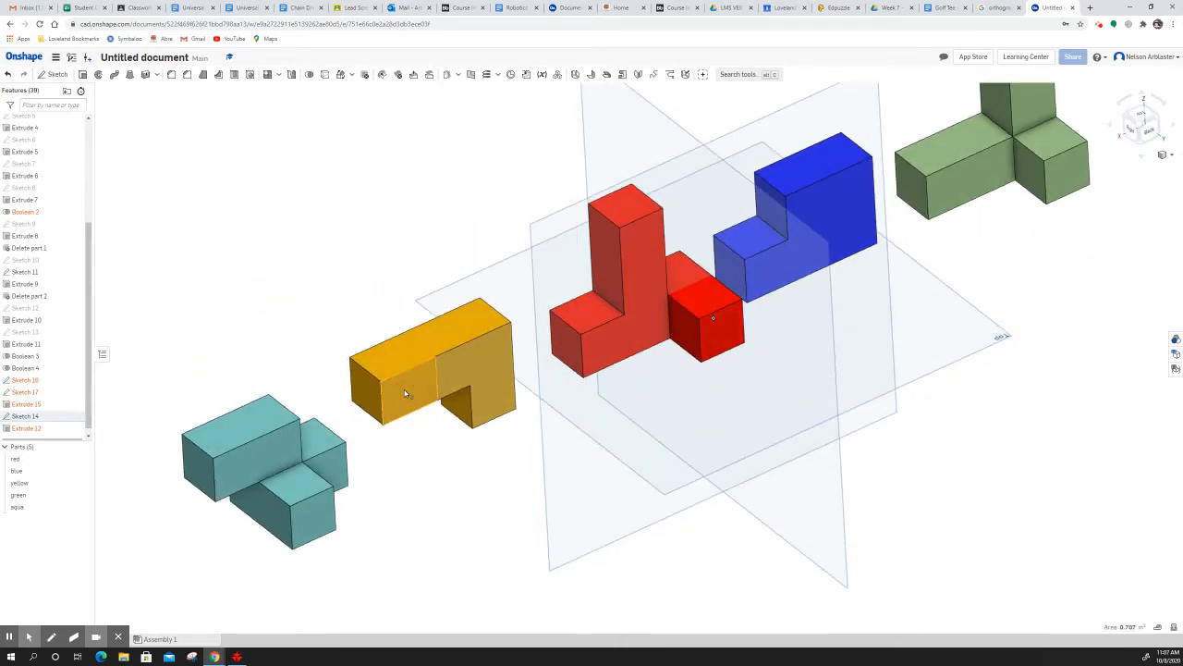
Extrude Sketch 14 1 in as Add, merging the block into the yellow part.
click(74, 75)
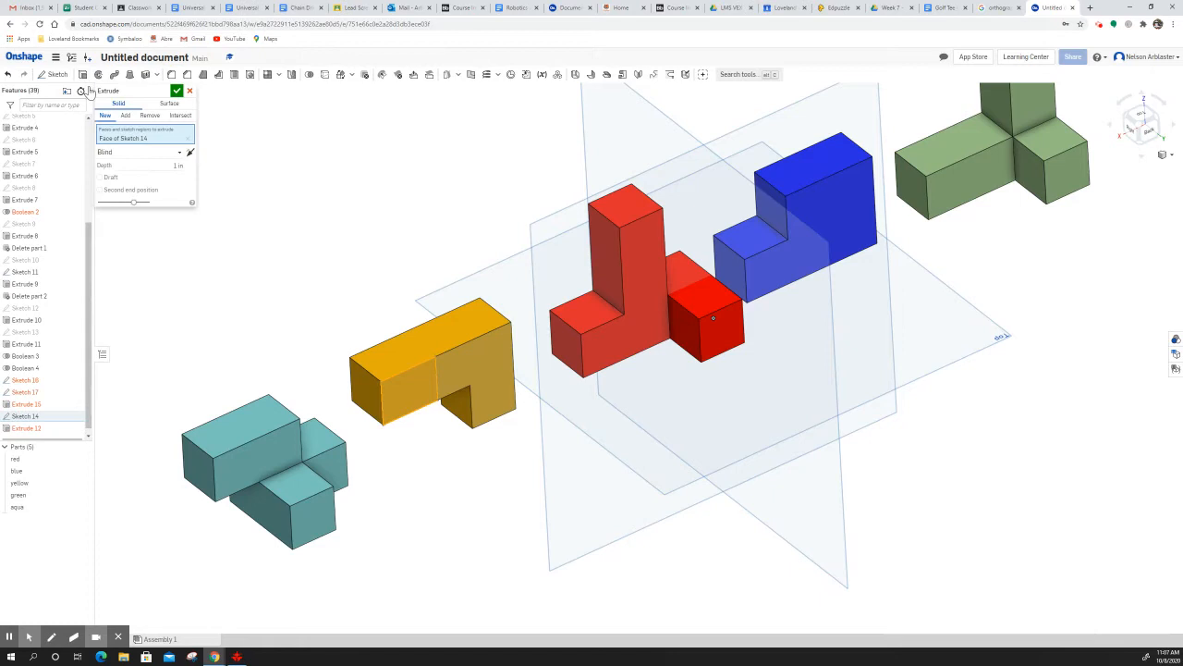
click(126, 115)
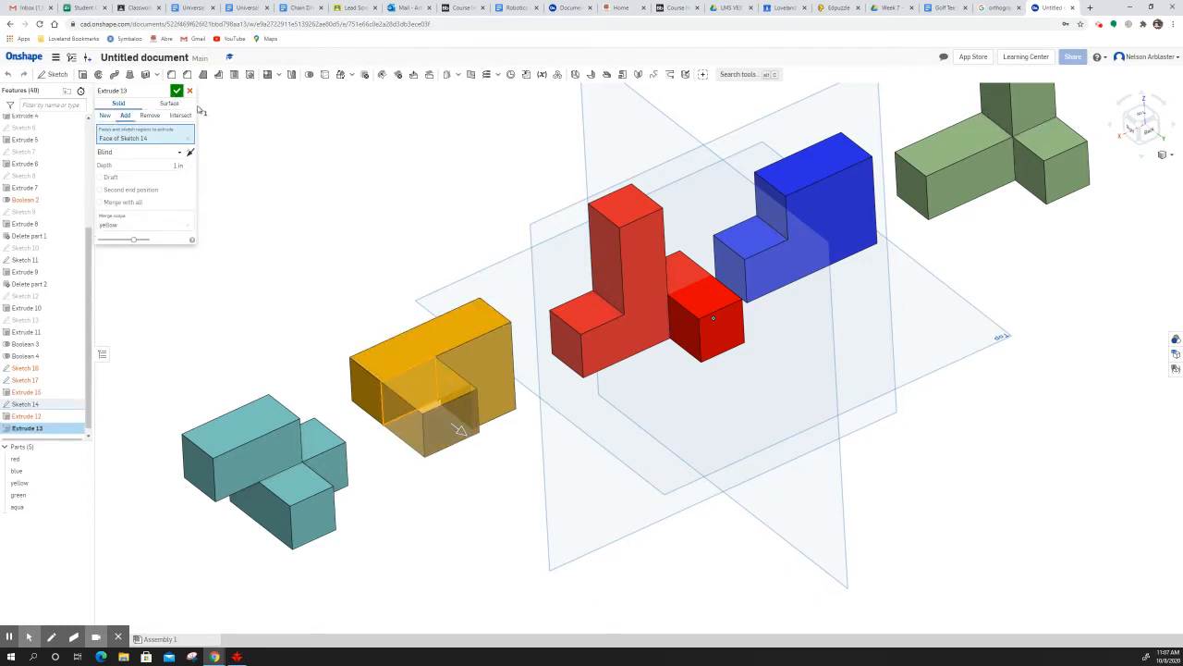
click(177, 90)
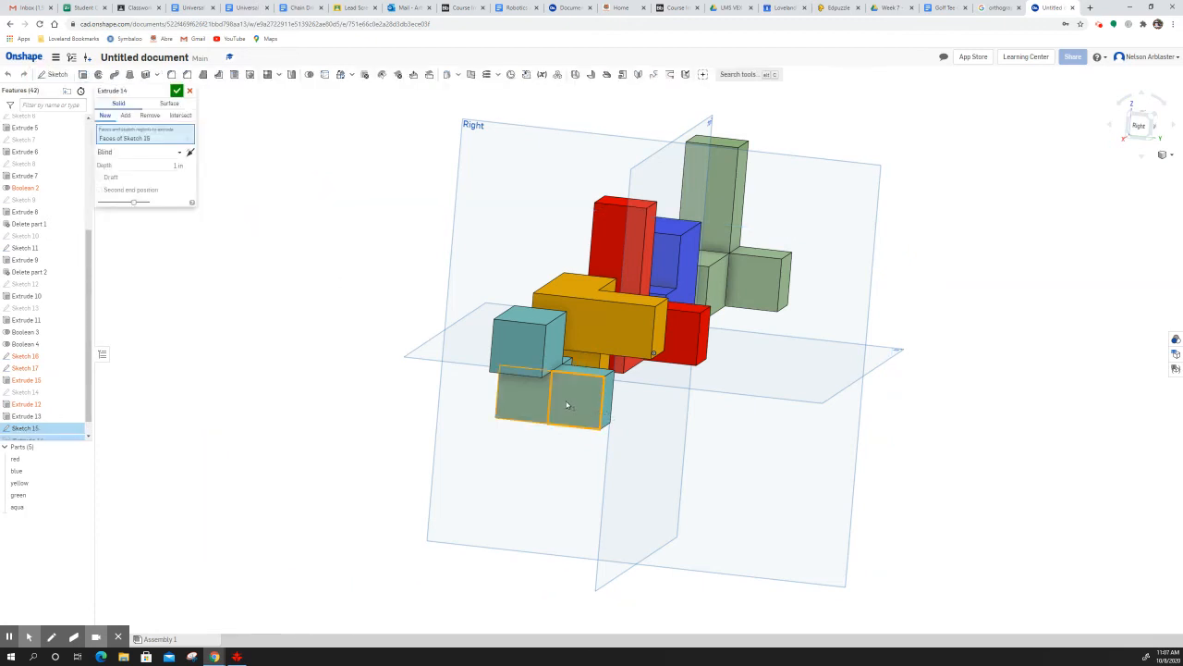
Switch Extrude 14 from Sketch 15 to Add onto the aqua part at 1 in.
click(125, 114)
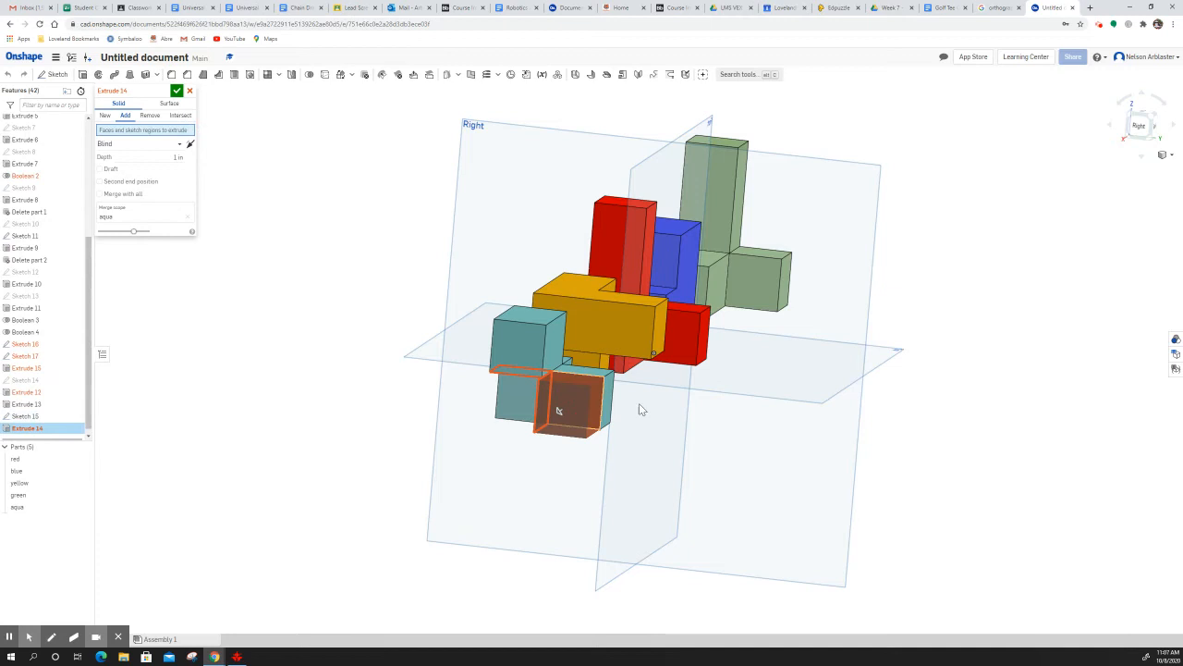
drag(638, 407, 652, 416)
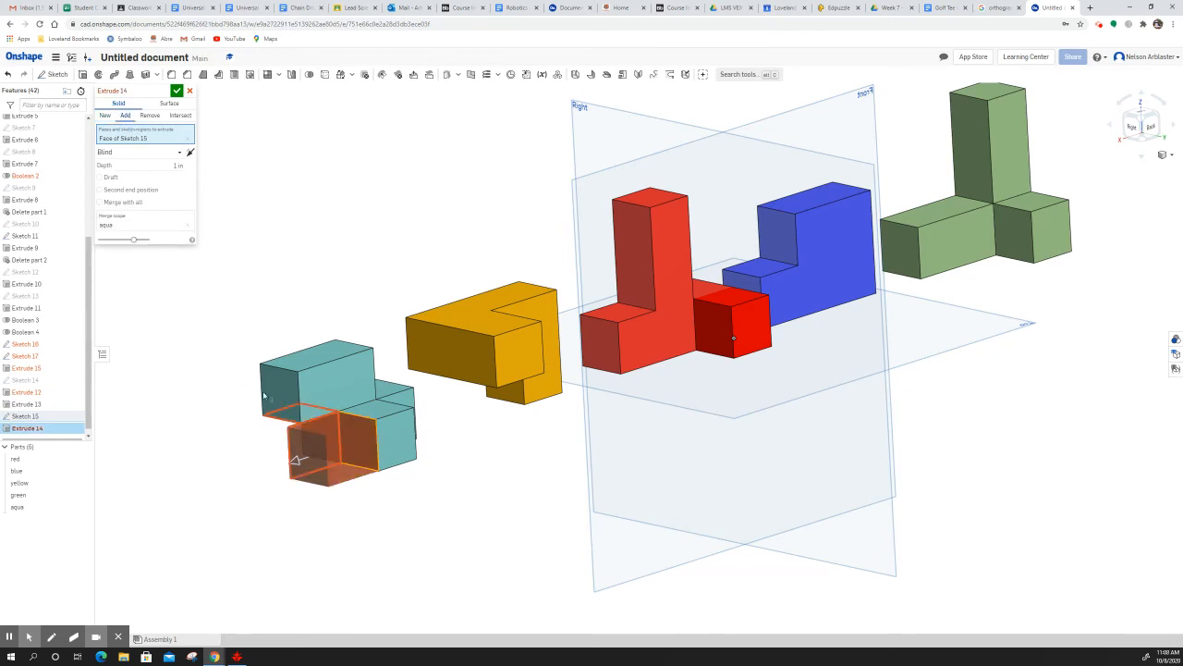
mouse_move(359, 492)
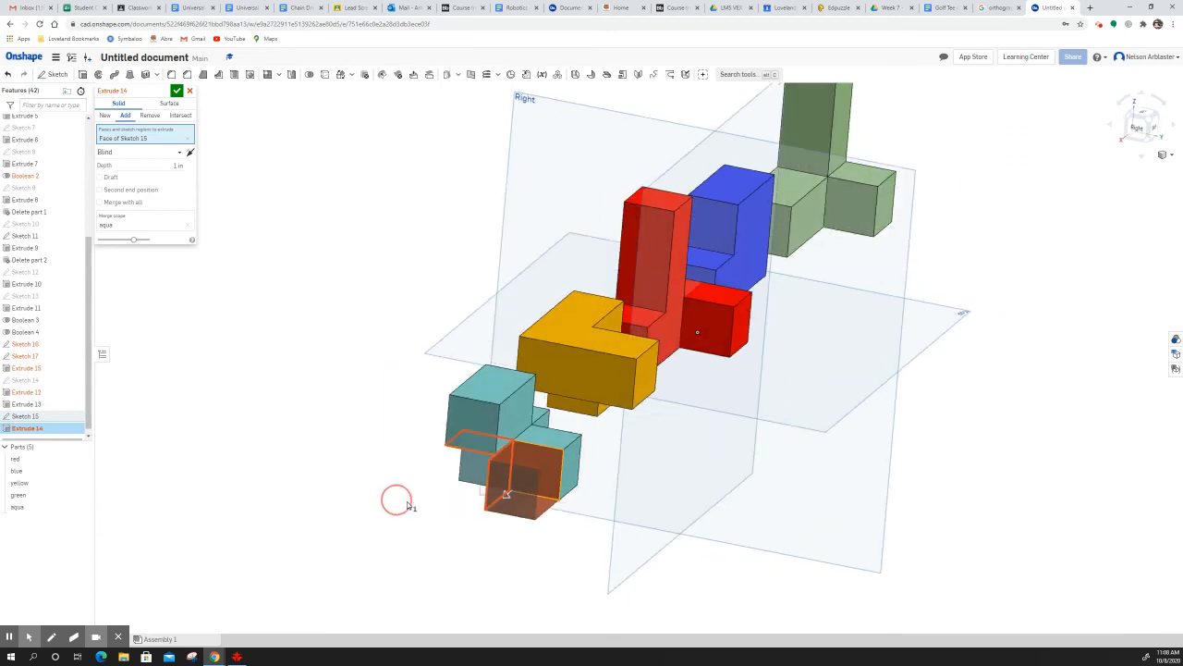
drag(398, 499, 573, 462)
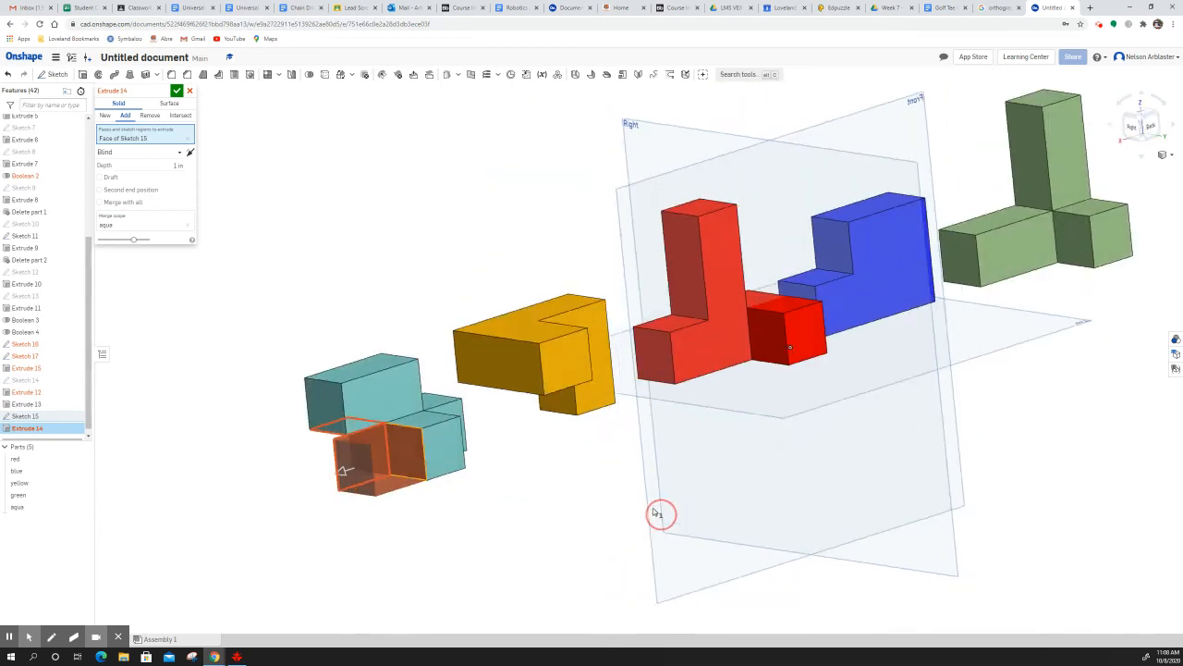
drag(661, 514, 510, 513)
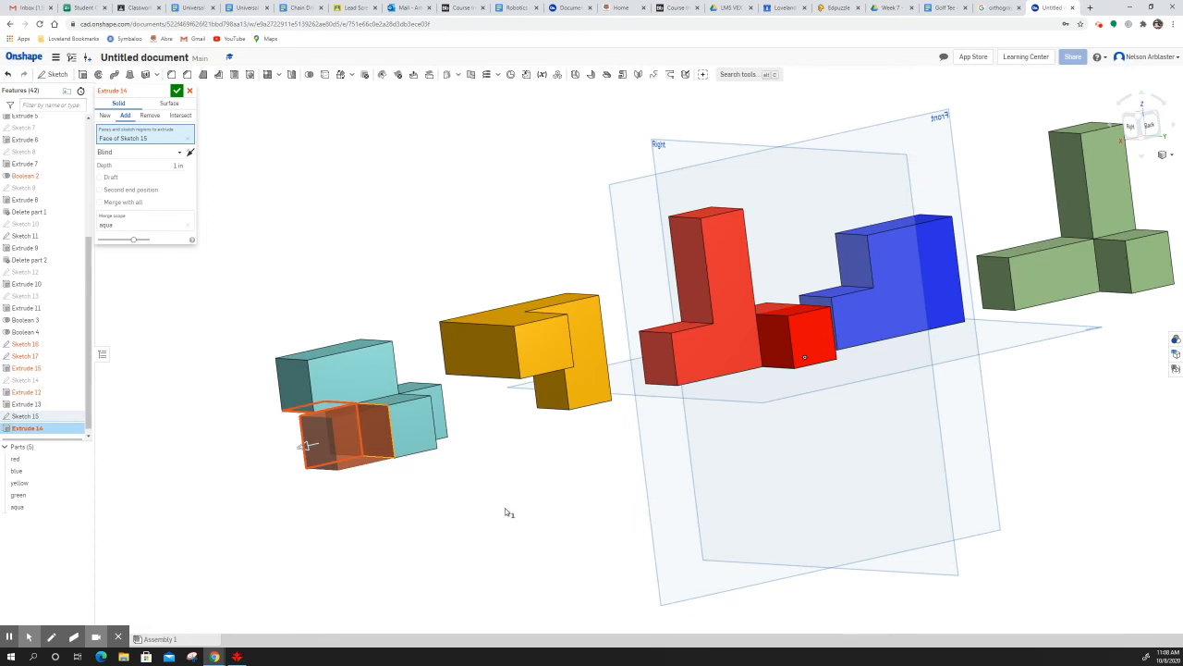